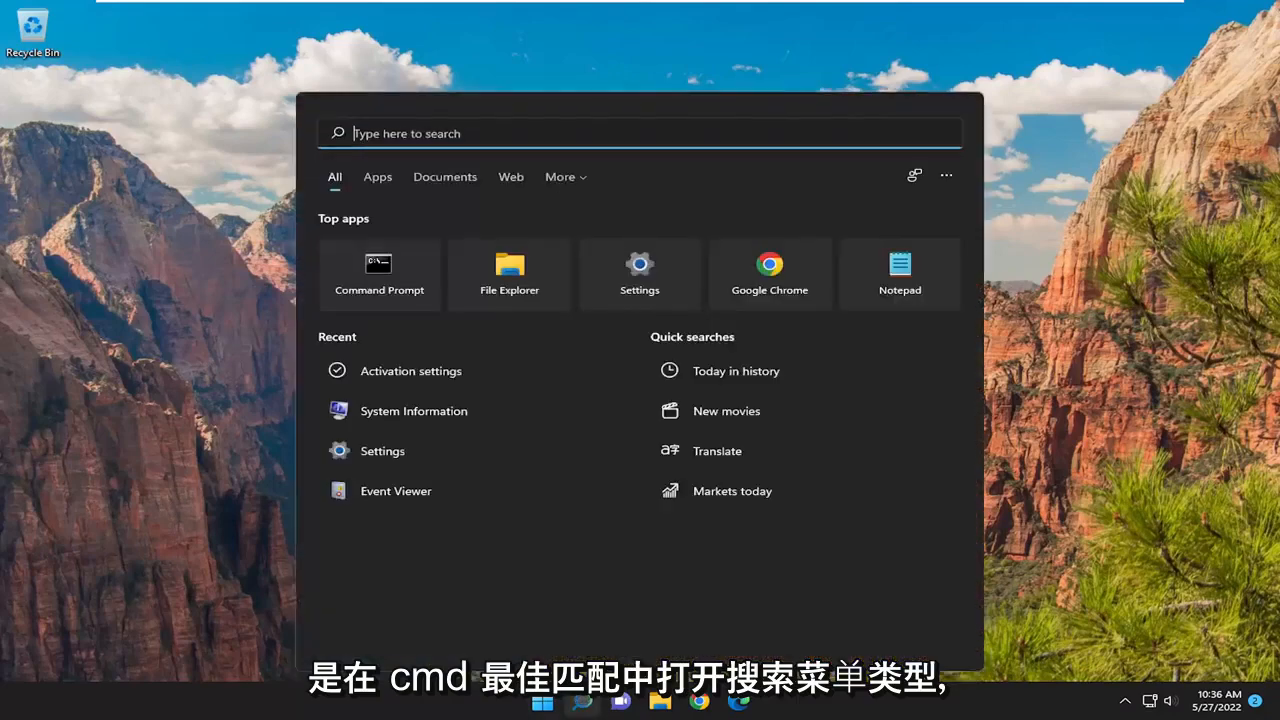
# Step: Launch Command Prompt from the 'cmd' search as administrator, approving the UAC prompt
pyautogui.write('cmd')
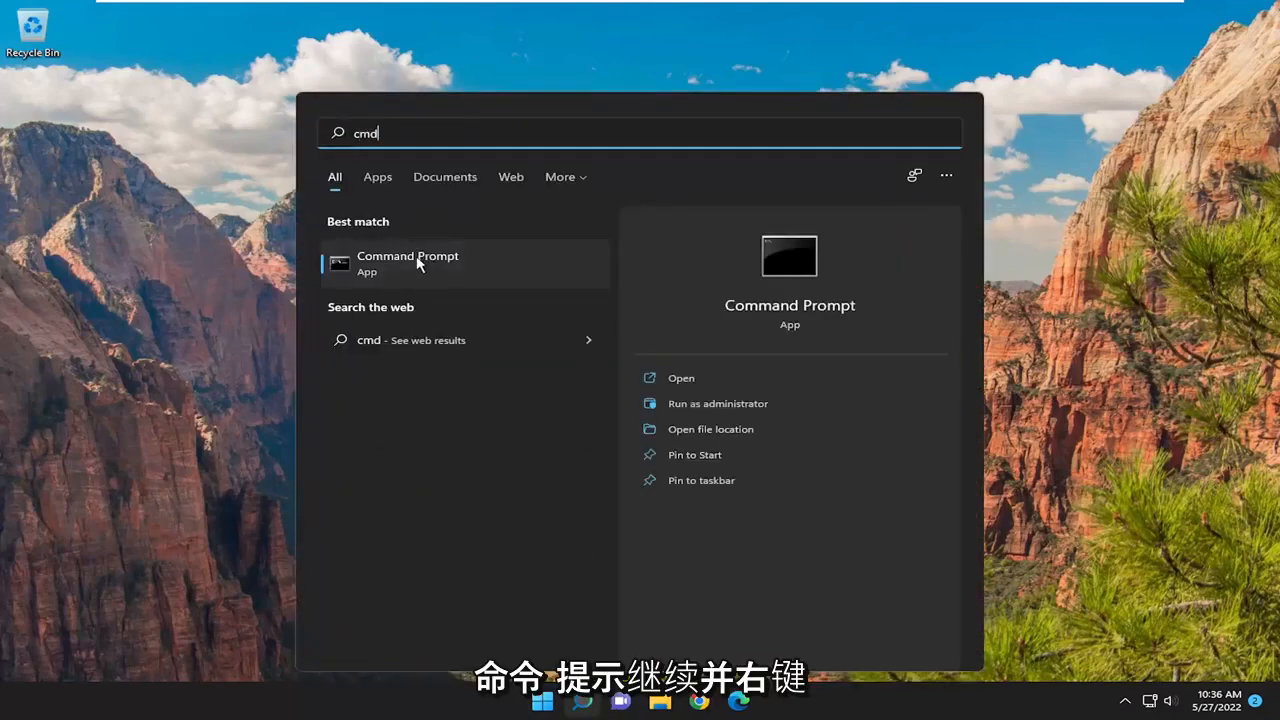
pyautogui.rightClick(418, 263)
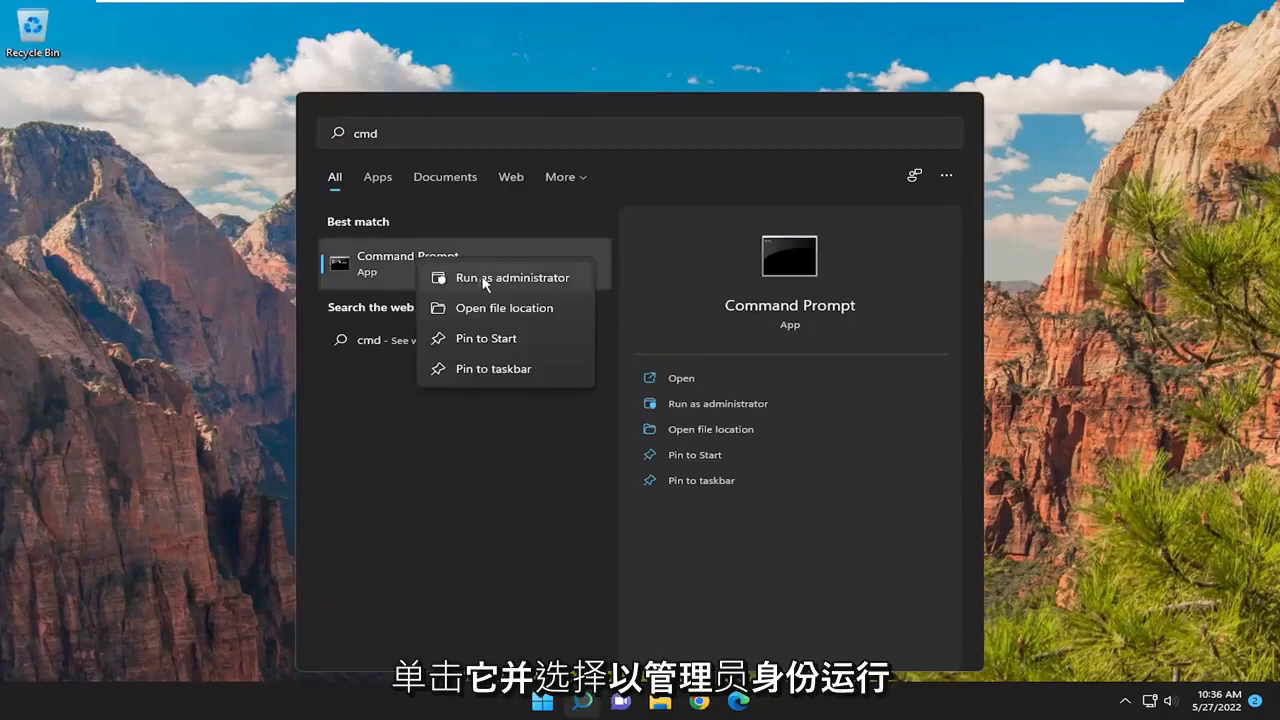
pyautogui.click(512, 277)
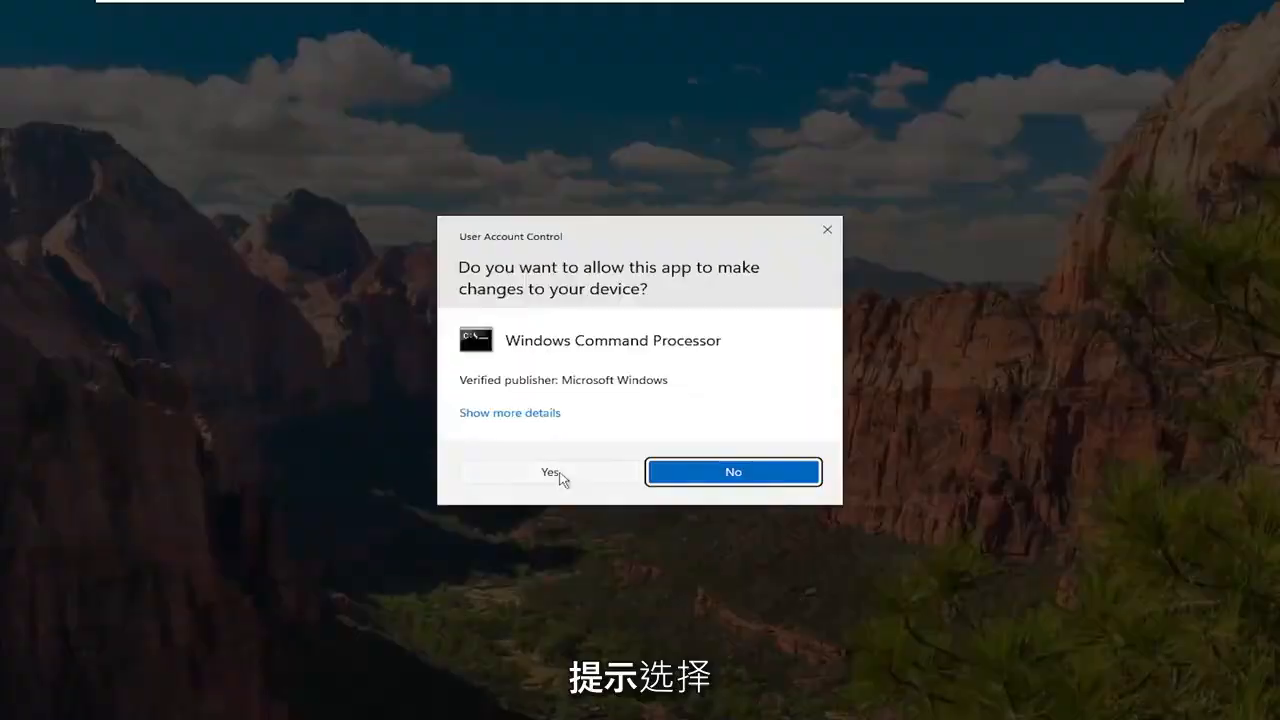
pyautogui.click(550, 472)
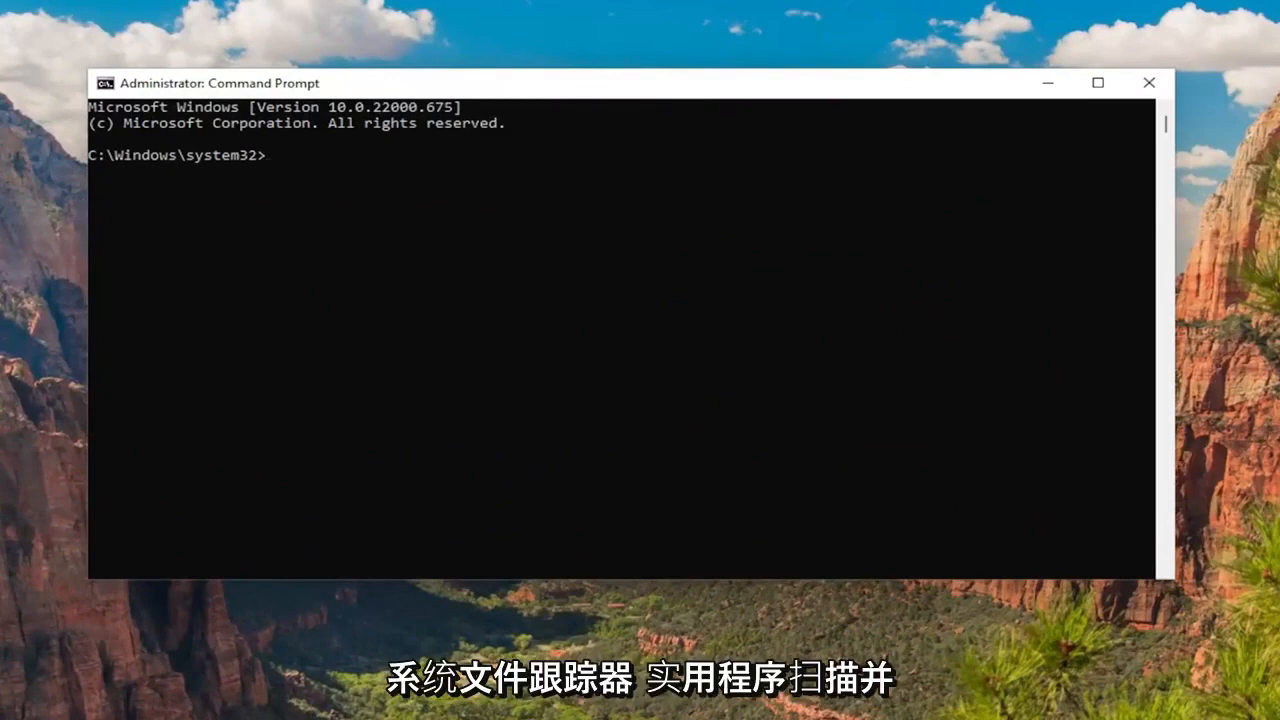
pyautogui.moveTo(556, 92)
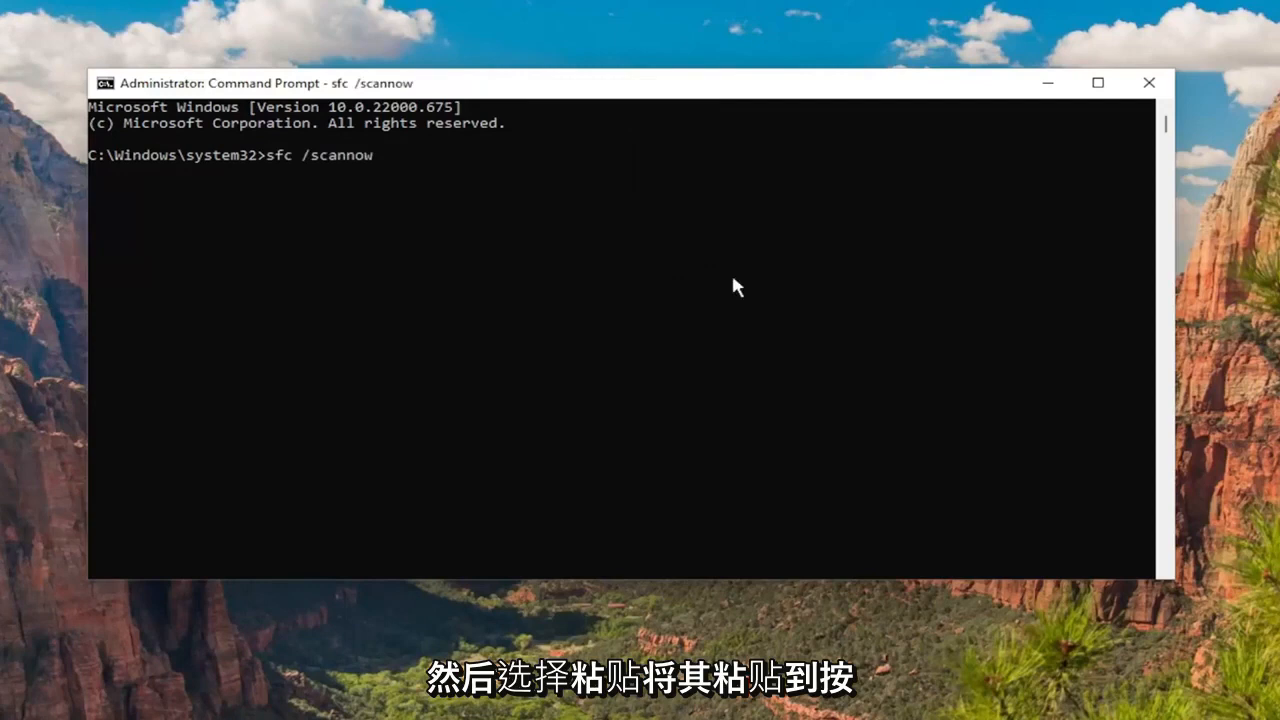
# Step: Run sfc /scannow in the elevated Command Prompt
pyautogui.press('enter')
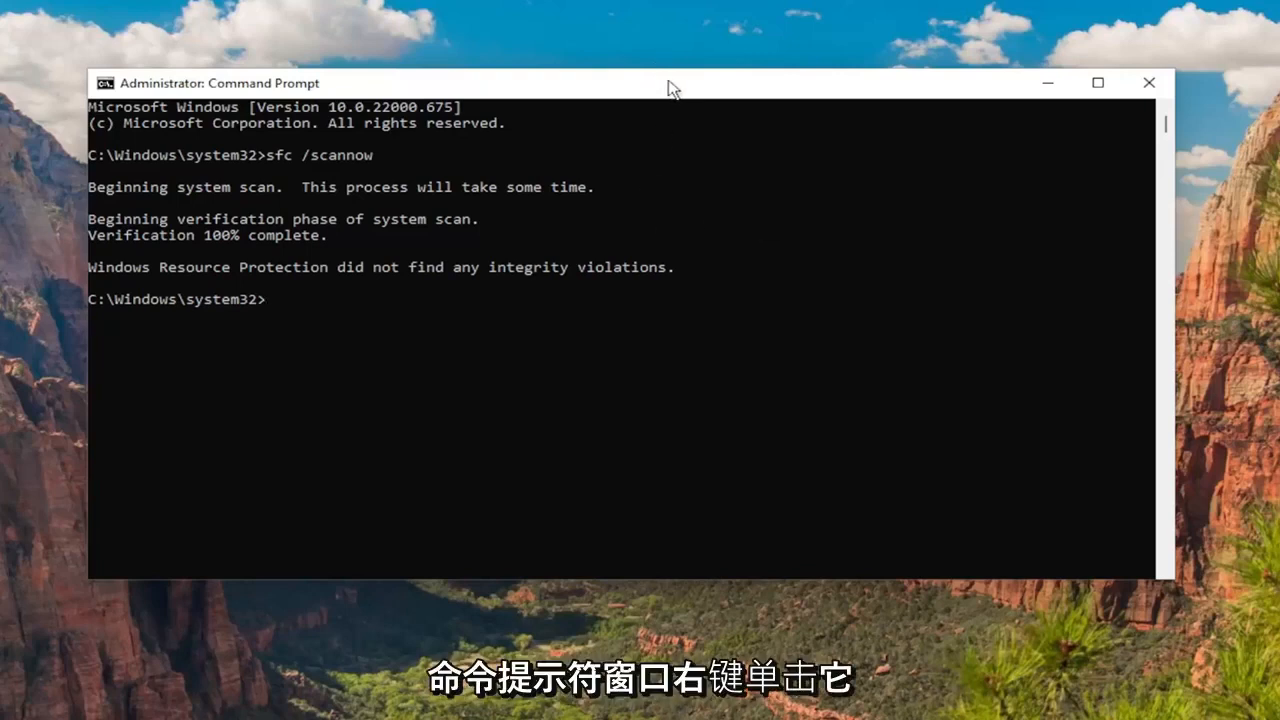
# Step: Run dism /online /cleanup-image /restorehealth to completion, then open Device Manager from search
pyautogui.rightClick(670, 83)
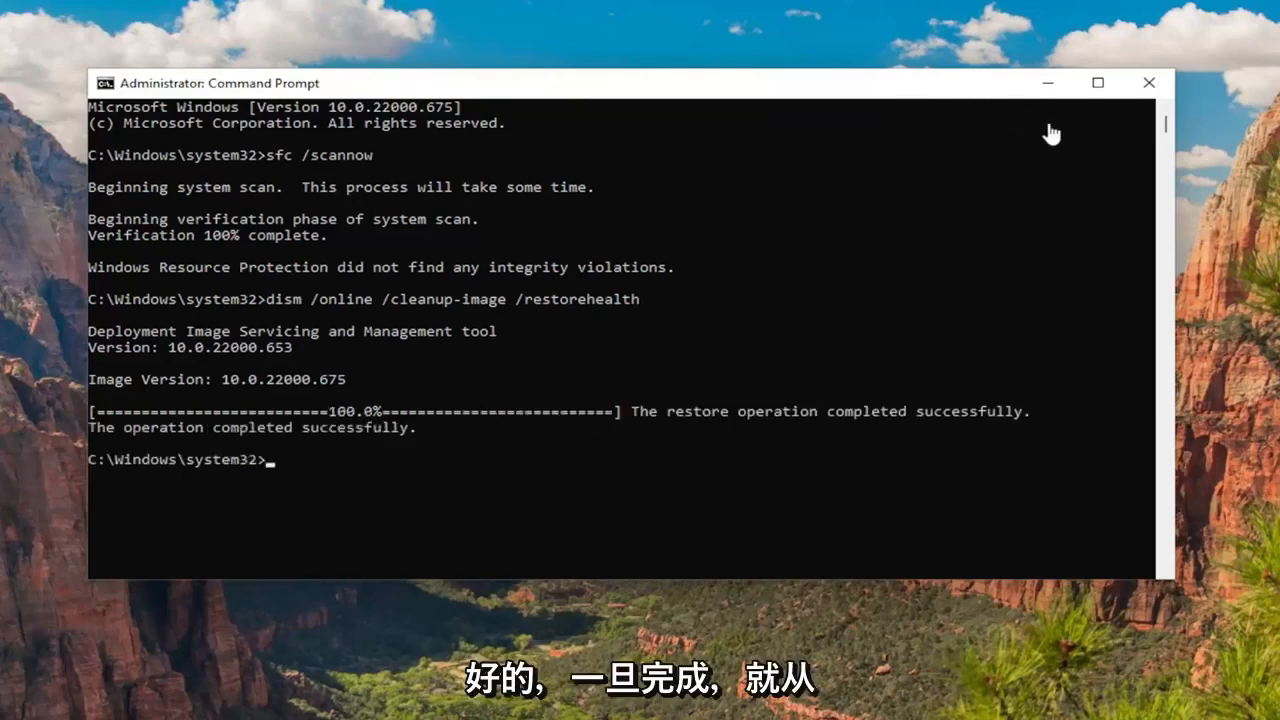
pyautogui.click(1148, 83)
pyautogui.write('device manager')
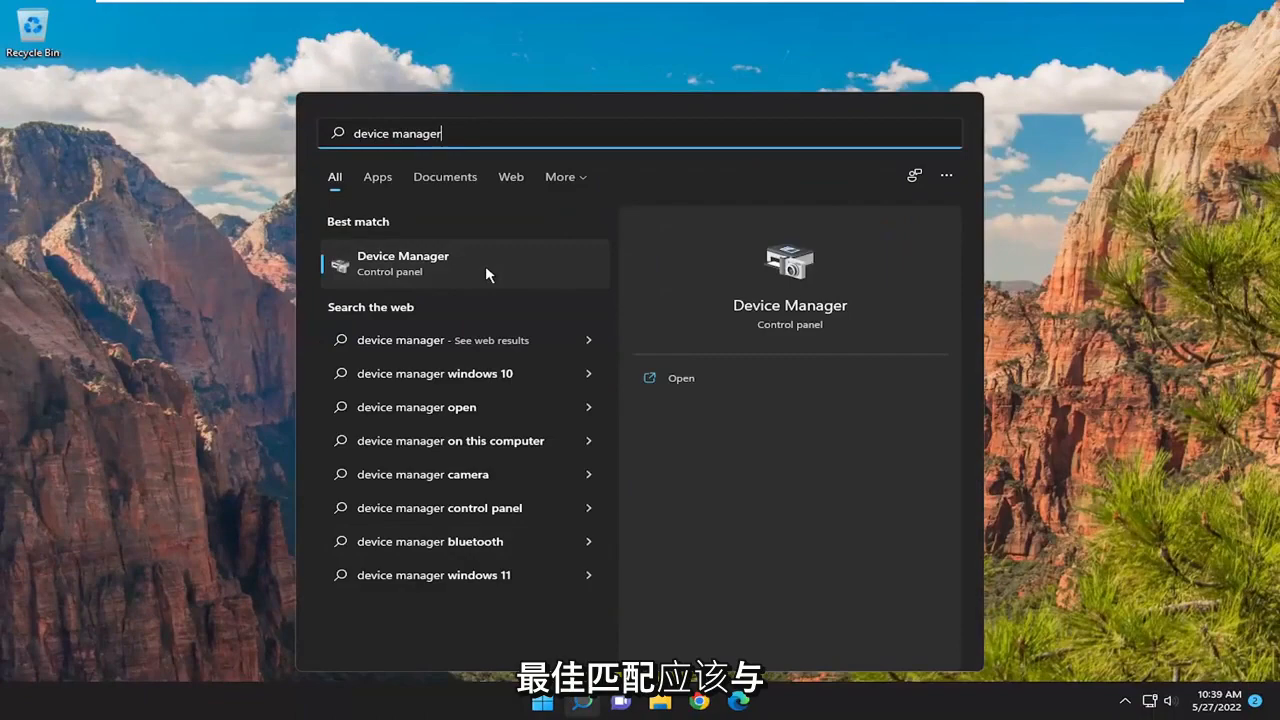
pyautogui.click(402, 262)
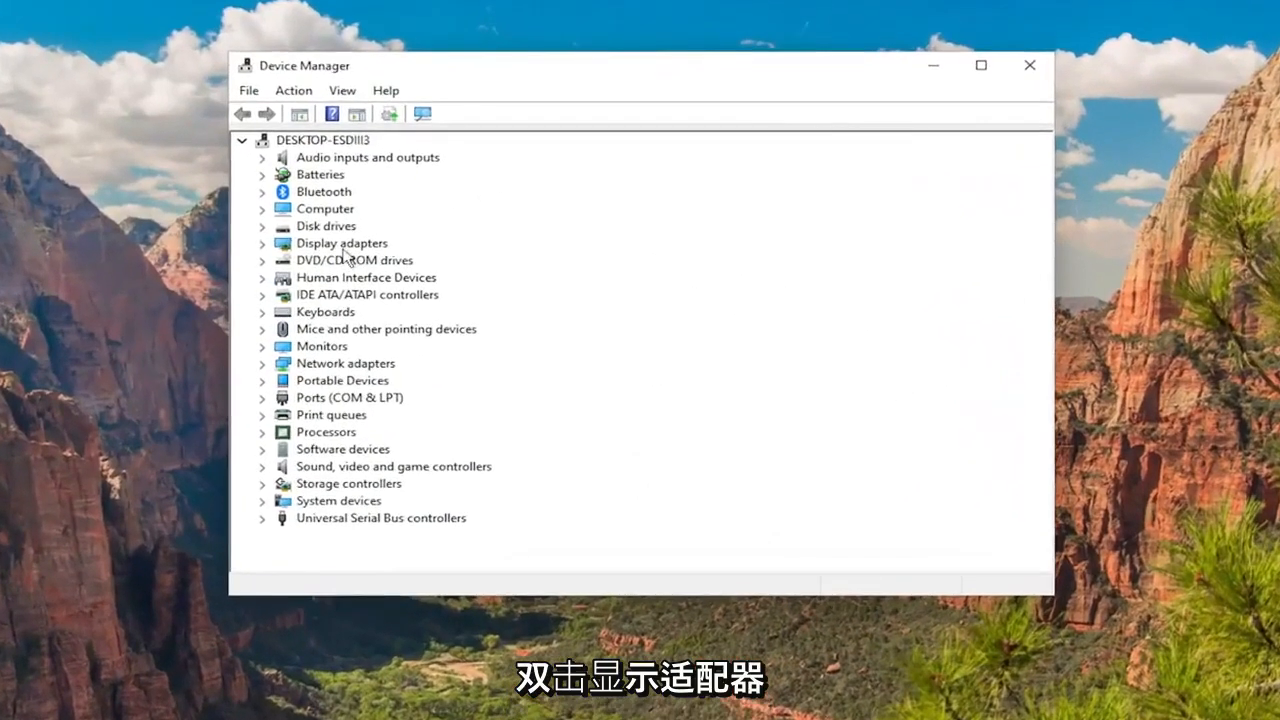
# Step: Expand Display adapters and choose Update driver for VMware SVGA 3D
pyautogui.doubleClick(342, 243)
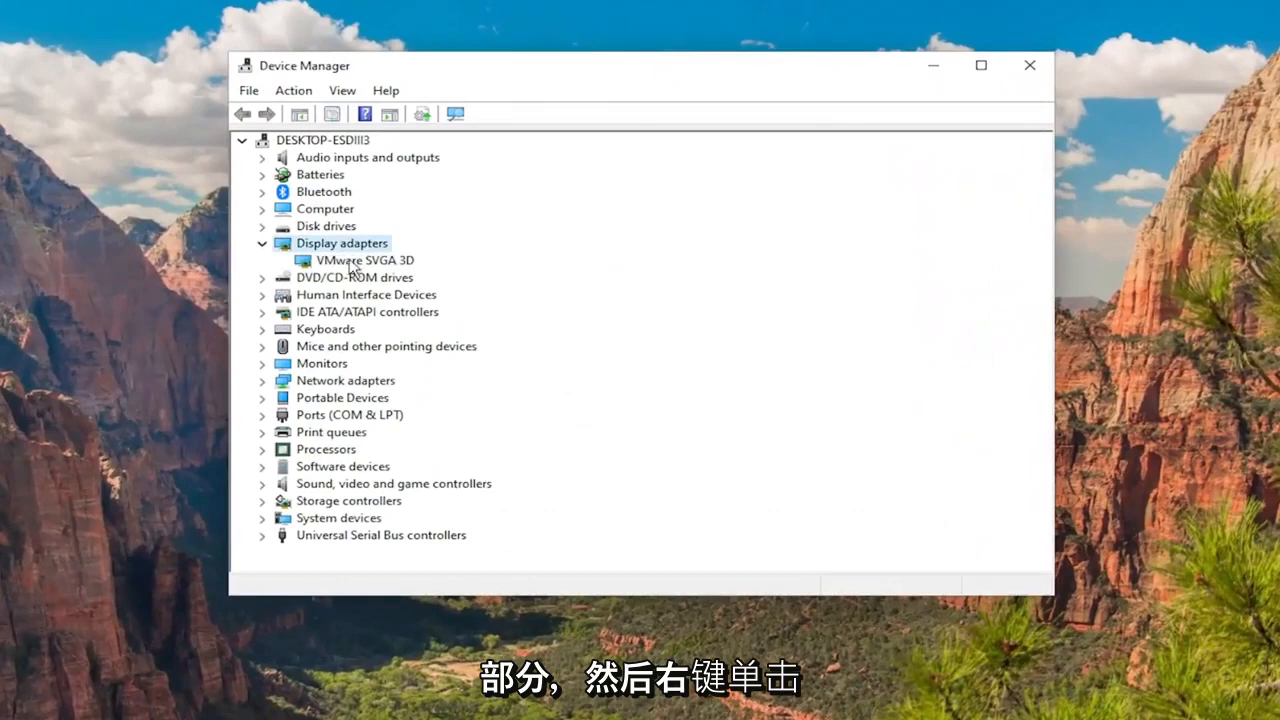
pyautogui.rightClick(364, 260)
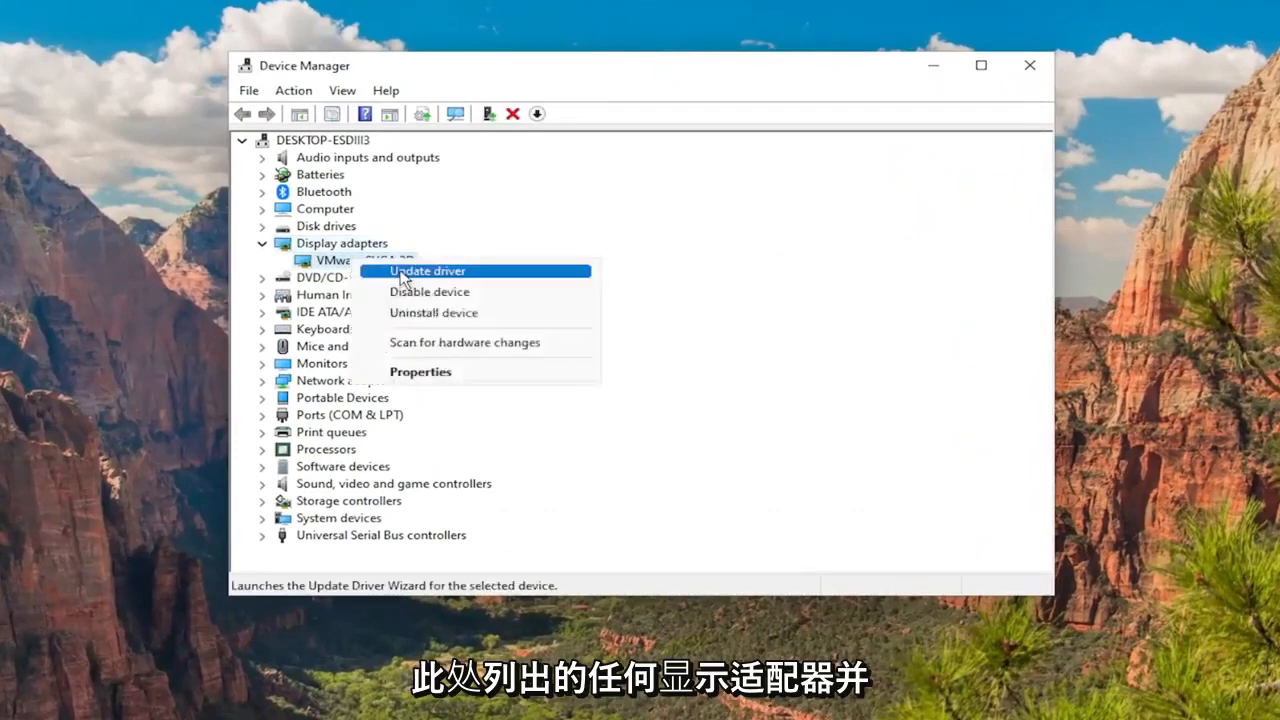
pyautogui.click(427, 271)
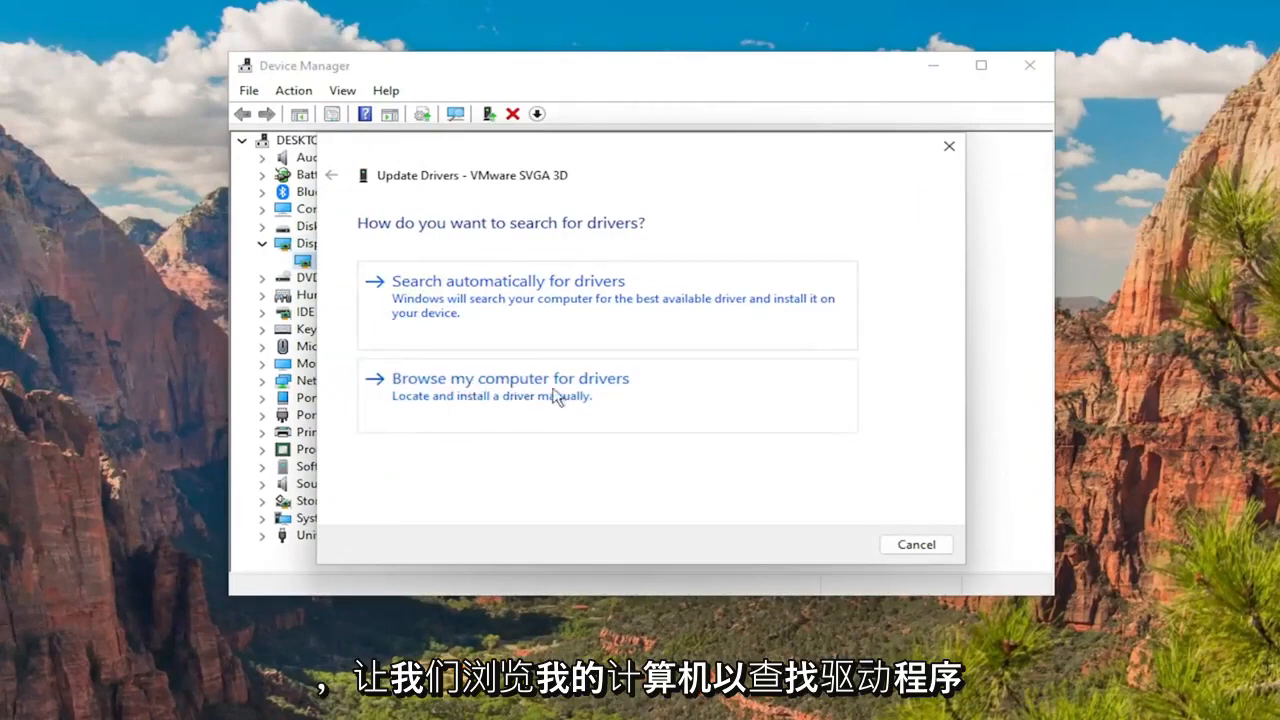
# Step: Install the VMware SVGA 3D driver from the computer's compatible driver list, then close the wizard
pyautogui.click(510, 378)
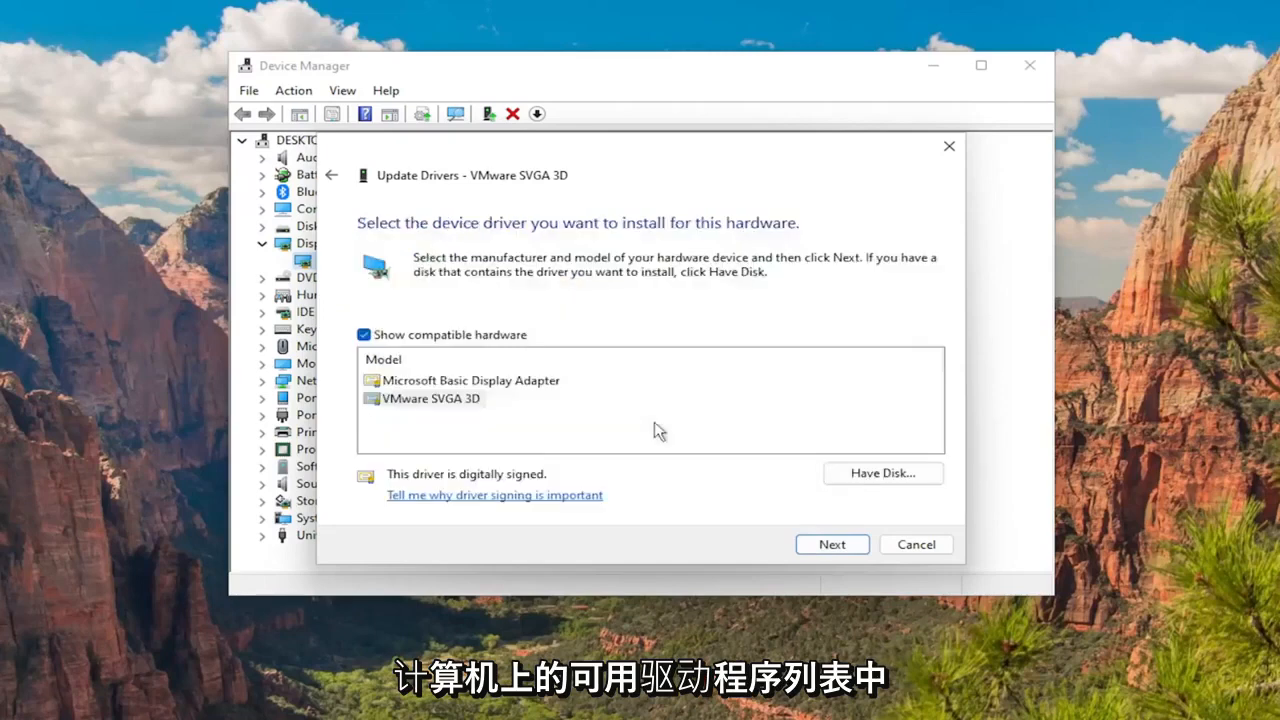
pyautogui.click(431, 398)
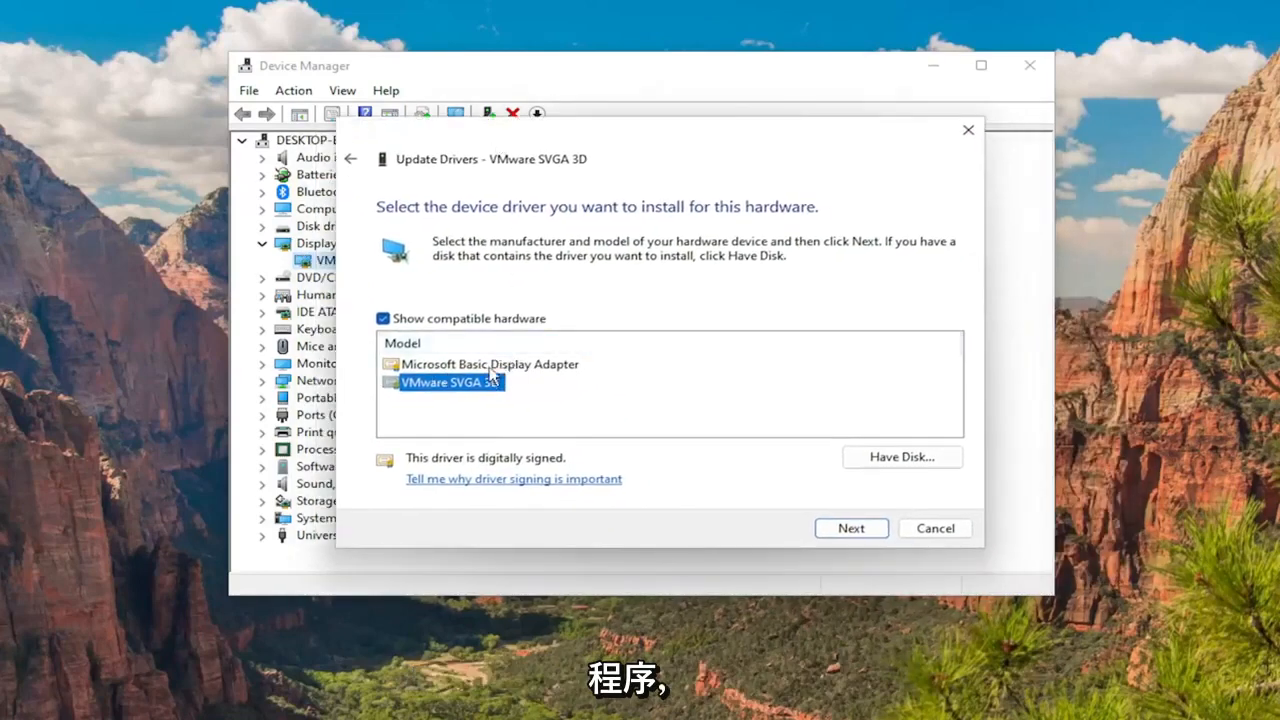
pyautogui.moveTo(495, 395)
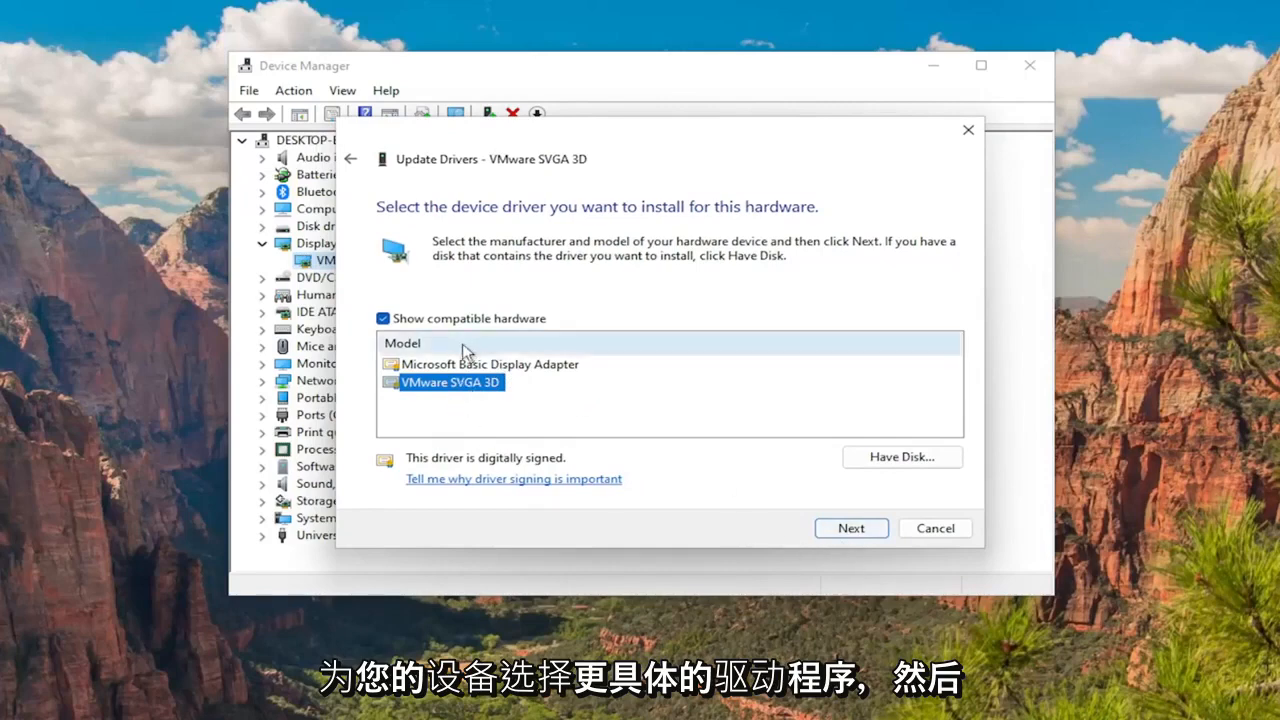
pyautogui.click(850, 528)
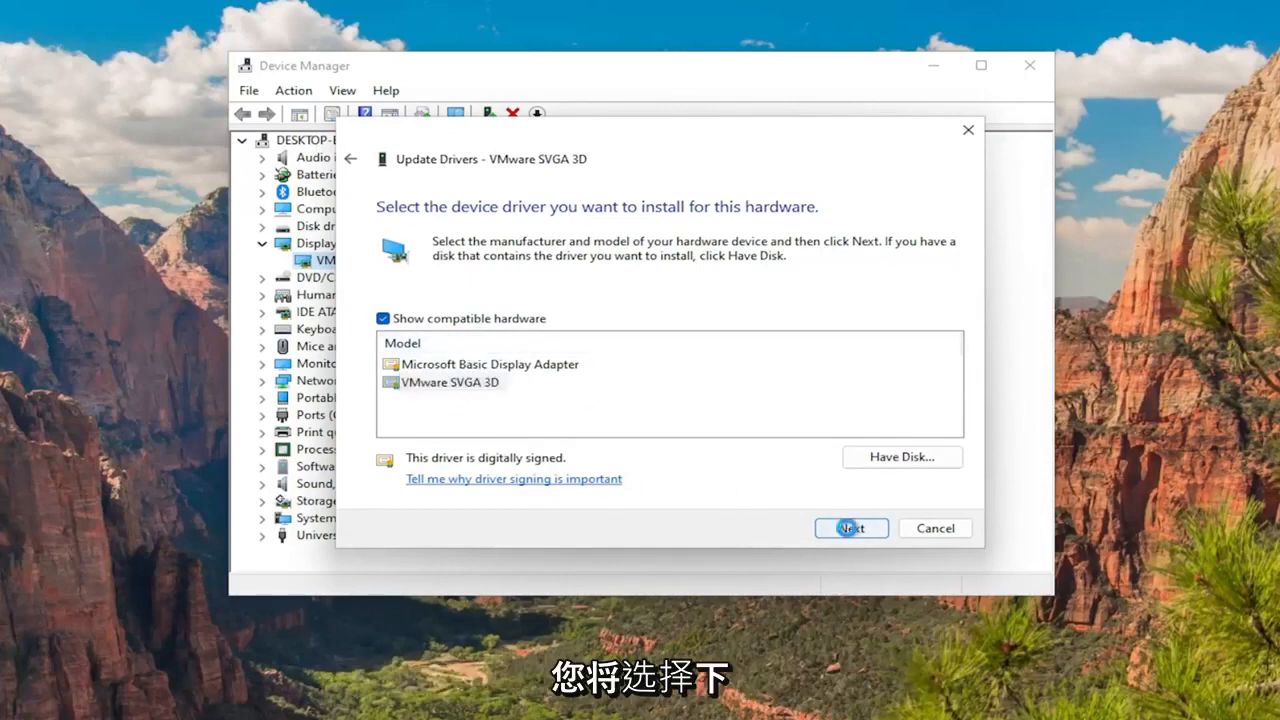
pyautogui.click(850, 528)
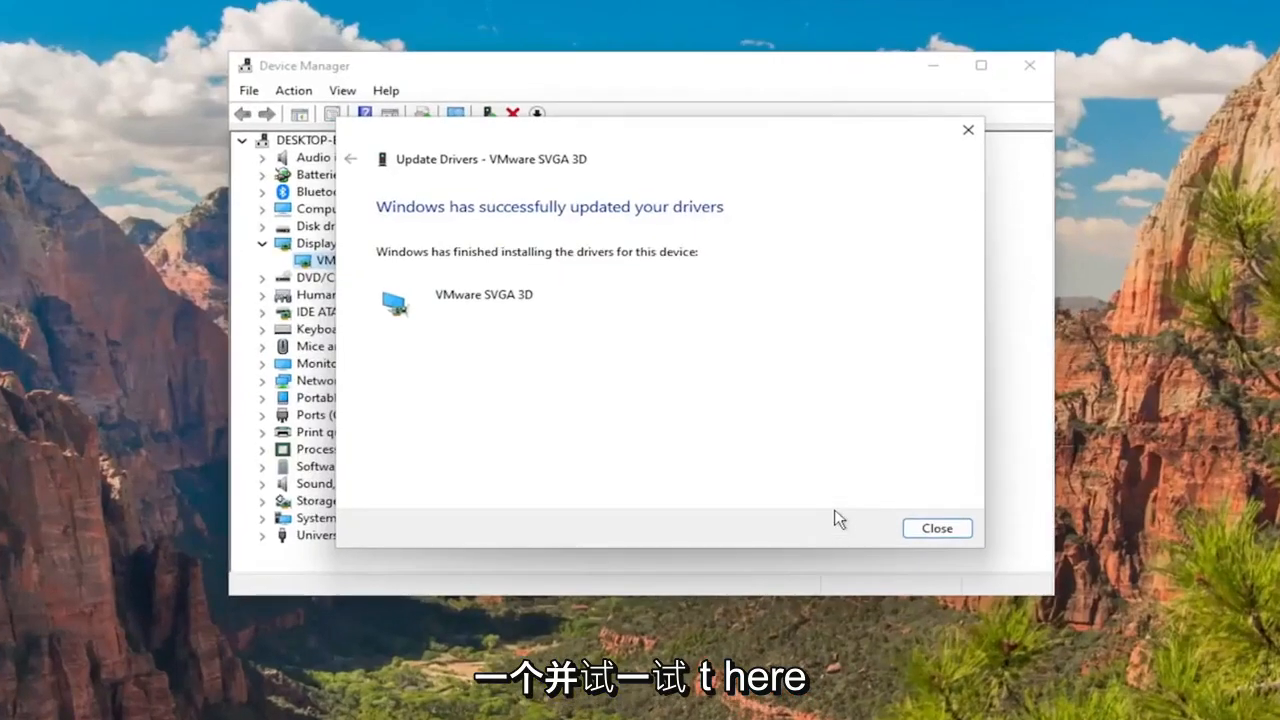
pyautogui.click(935, 528)
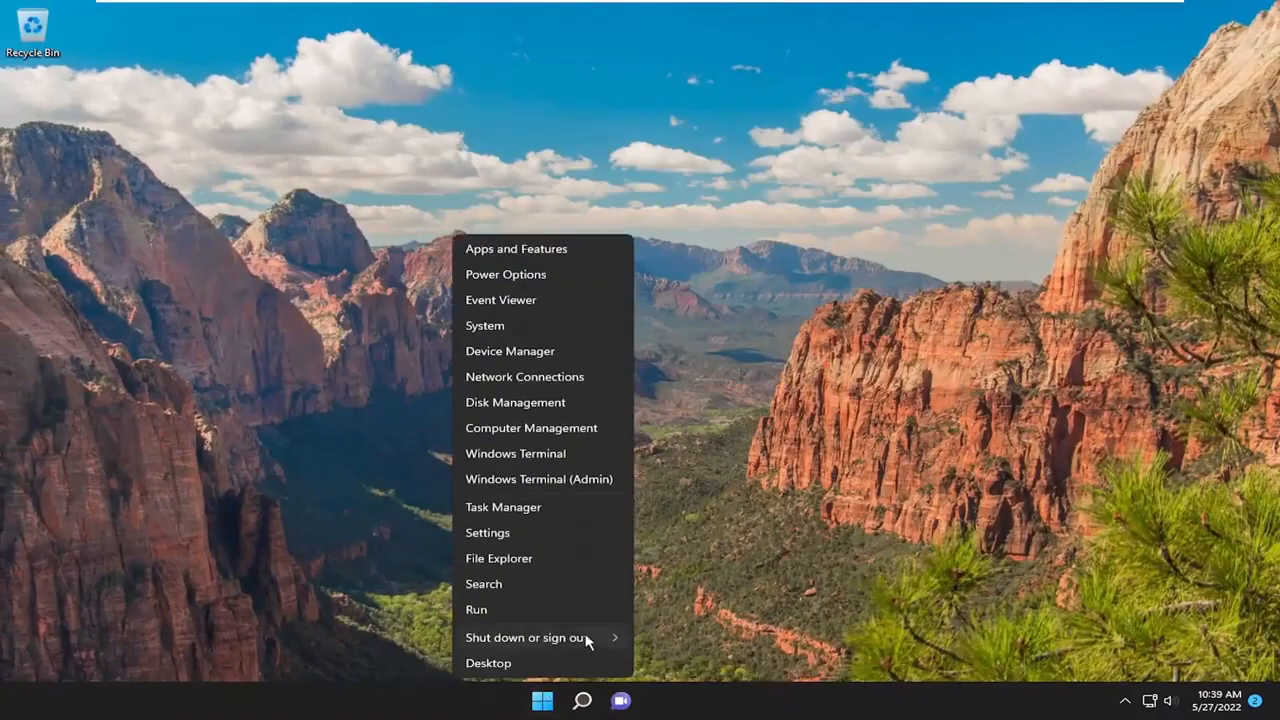
# Step: Restart Windows from the Start button's Shut down or sign out menu
pyautogui.click(526, 637)
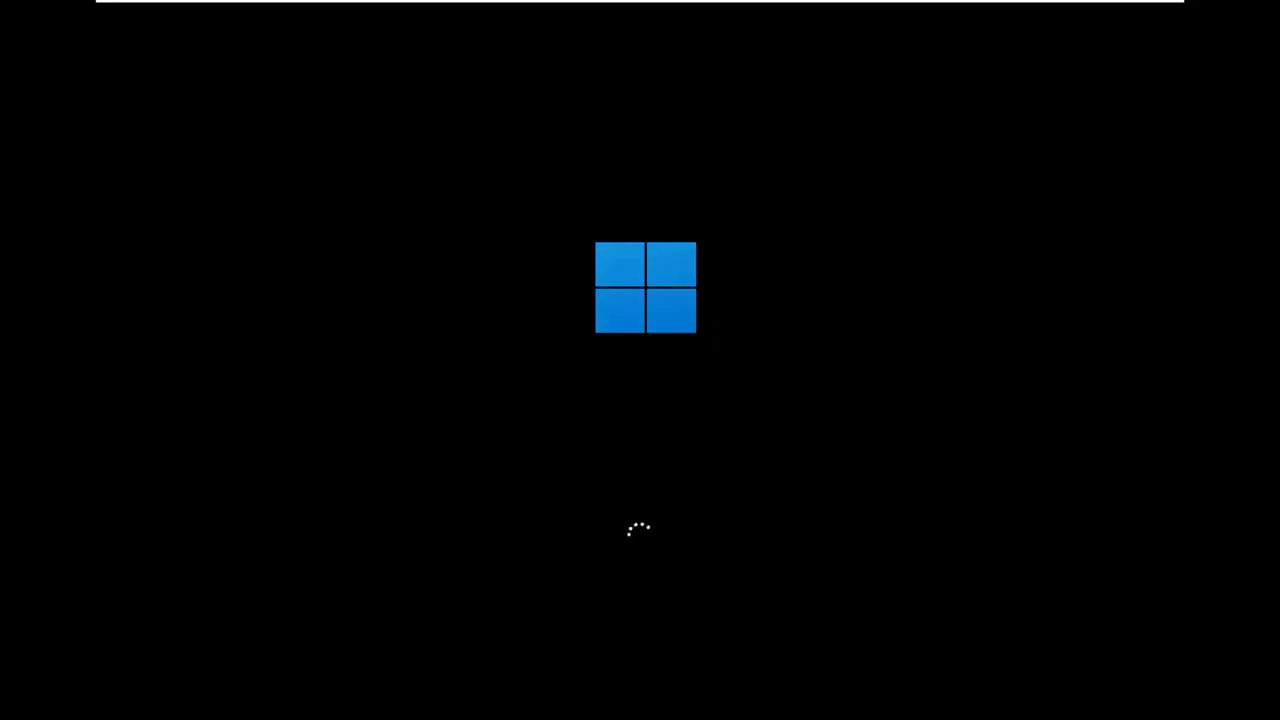